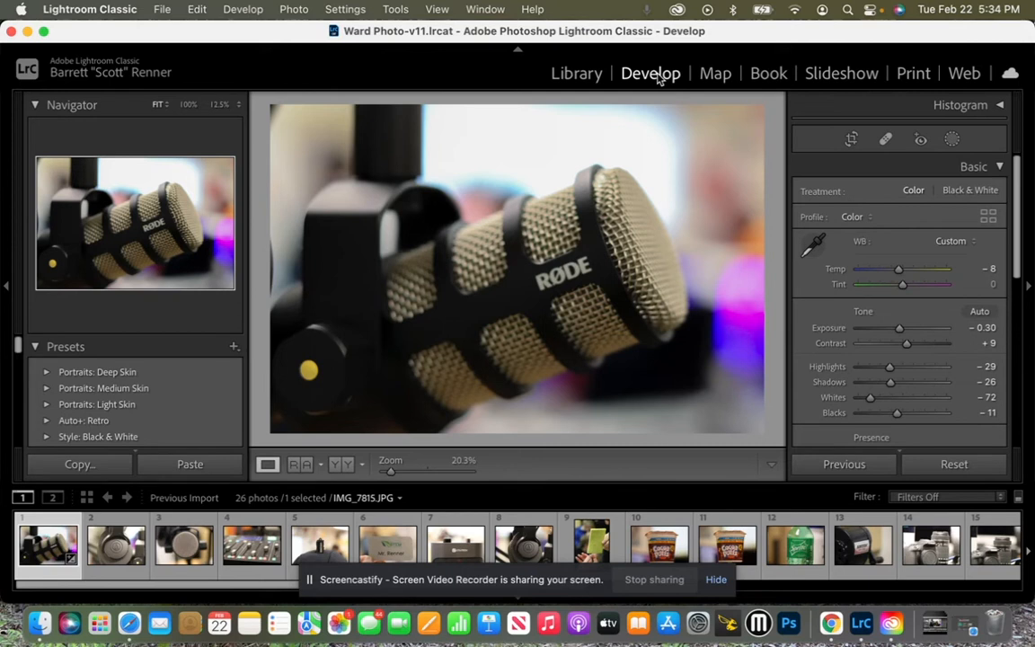
mouse_move(623, 103)
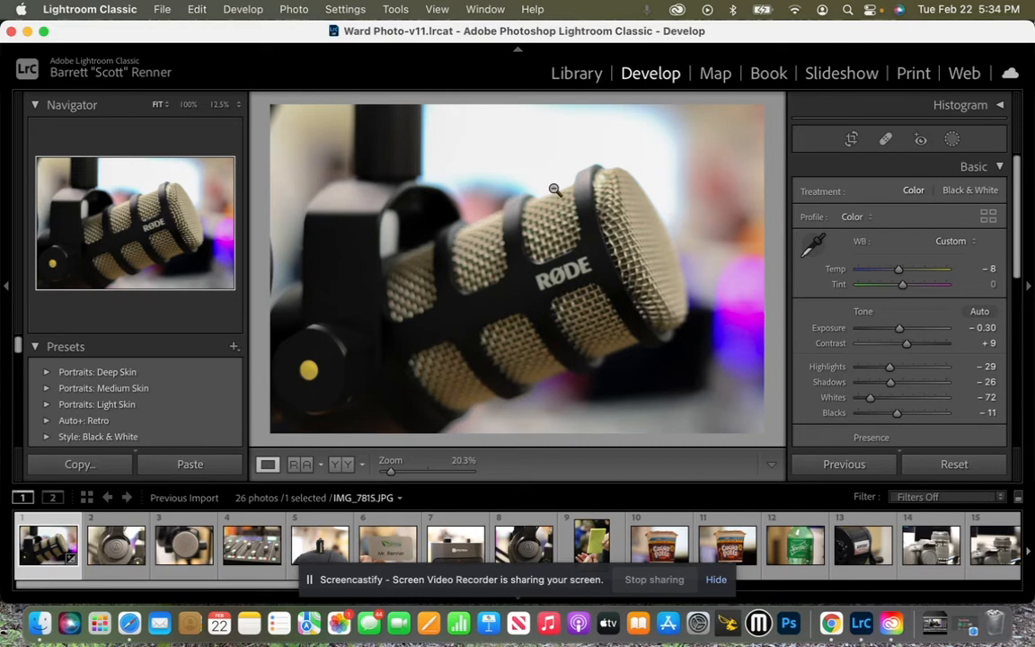
Step: Switch from Develop to the Library grid with the edited microphone photo selected
left_click(576, 73)
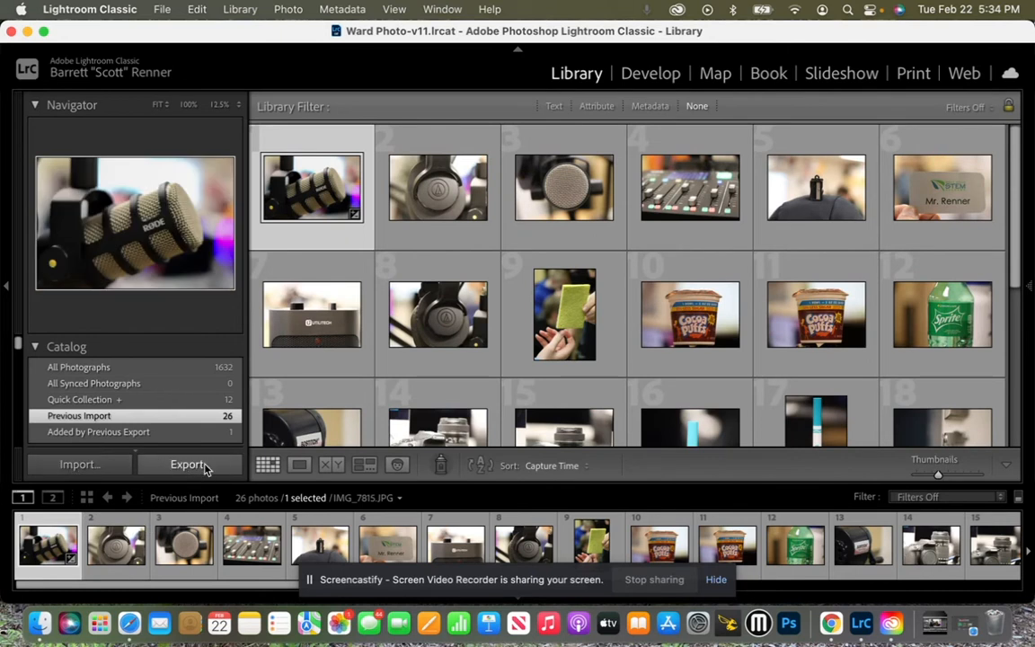
Step: Open Export and set the Desktop subfolder to 'Blurry background (Edited w/Watermark)'
left_click(188, 465)
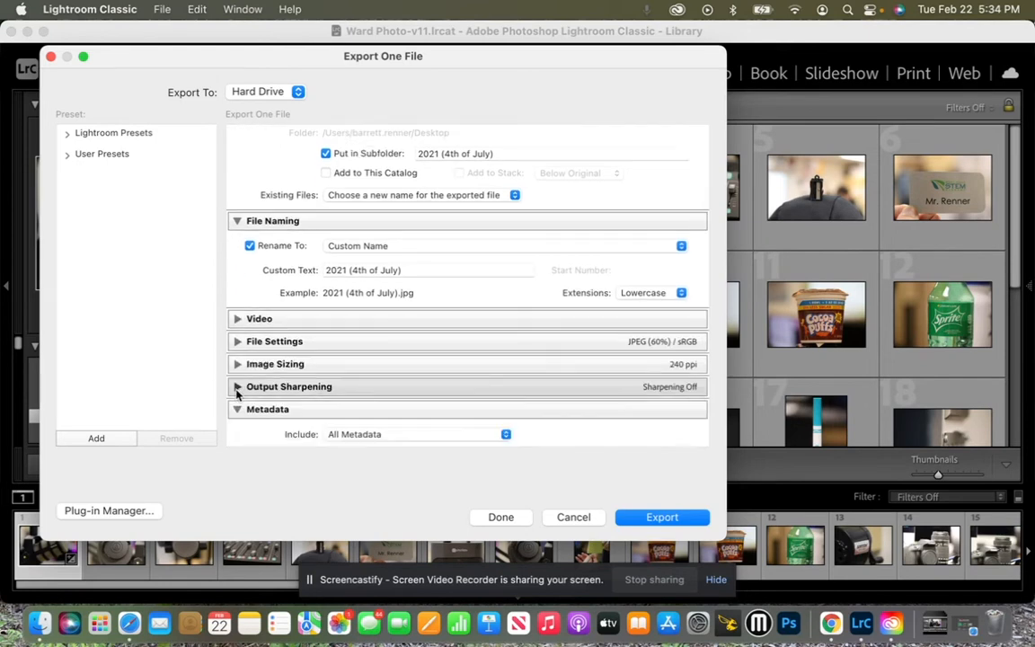
scroll("down", 3)
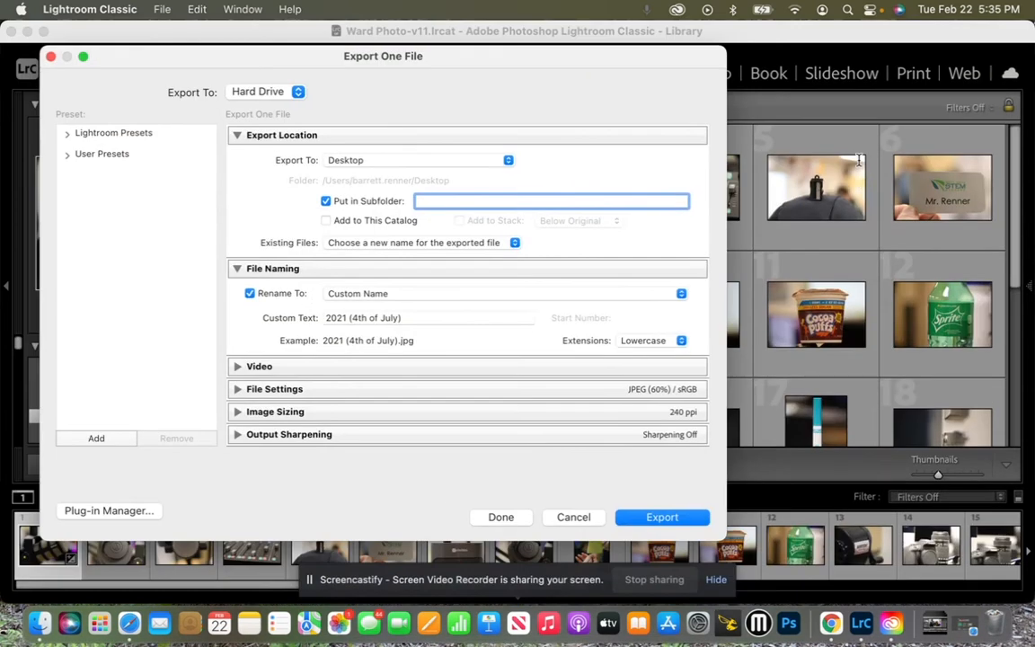
type("Blurry")
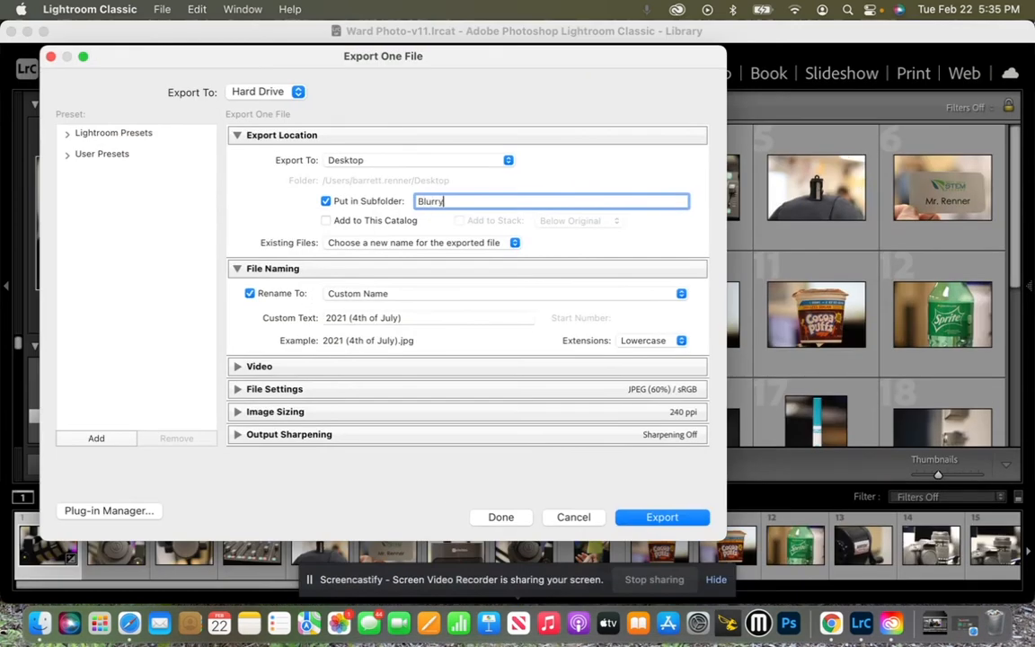
type("b")
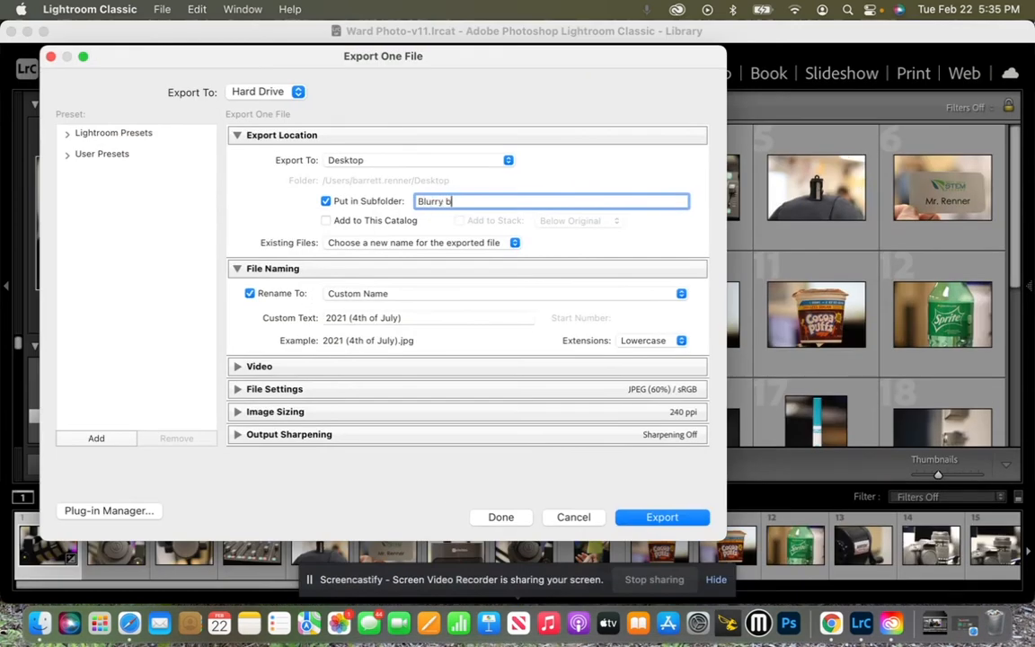
type("ackground")
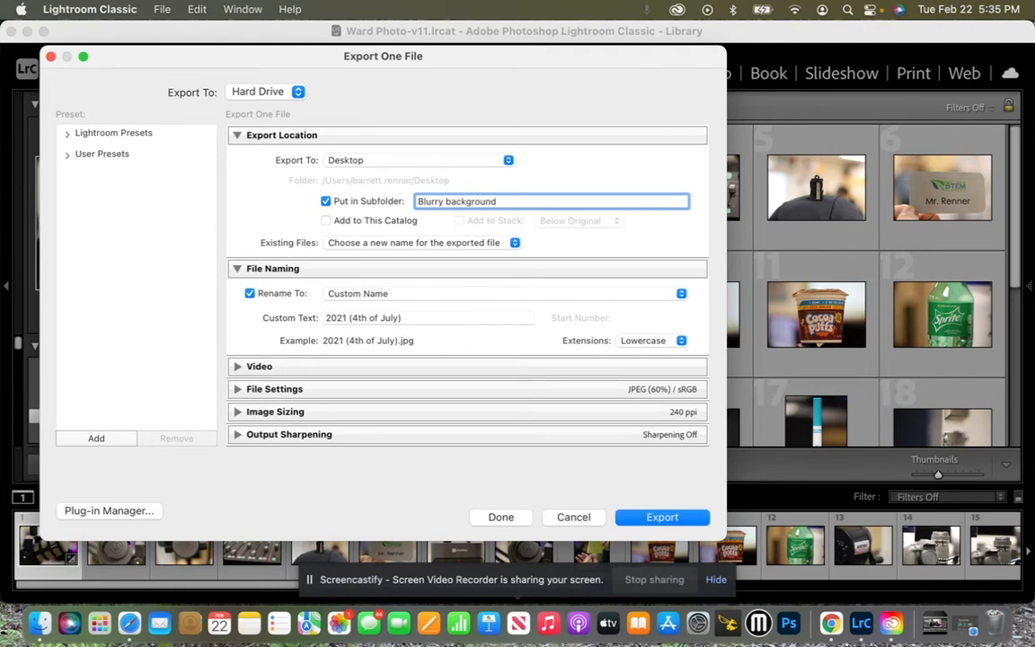
type("(Edited w/Wate")
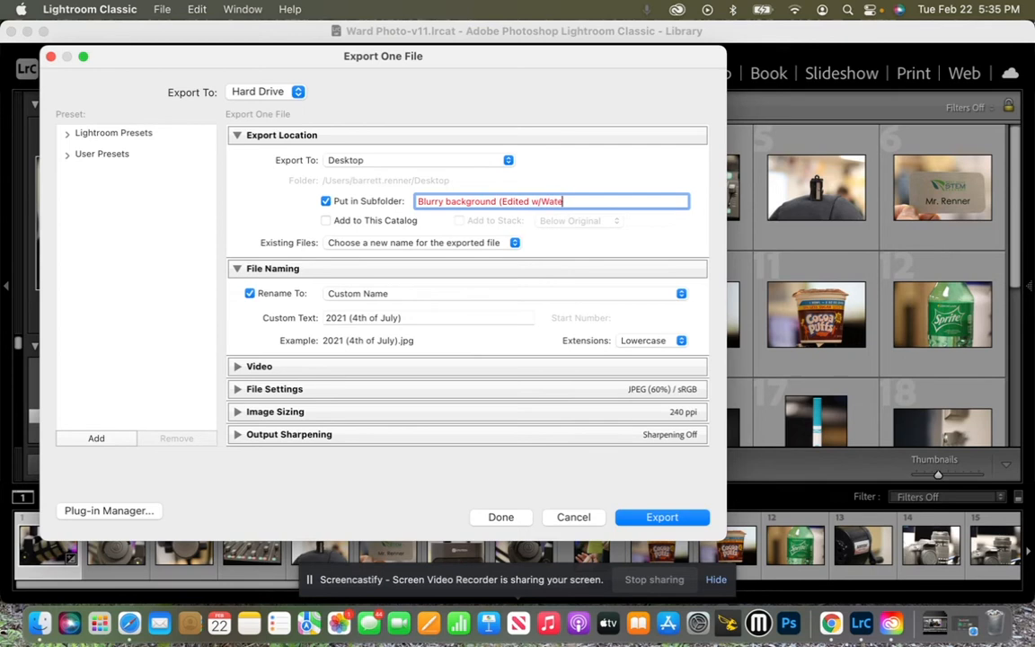
type("rma")
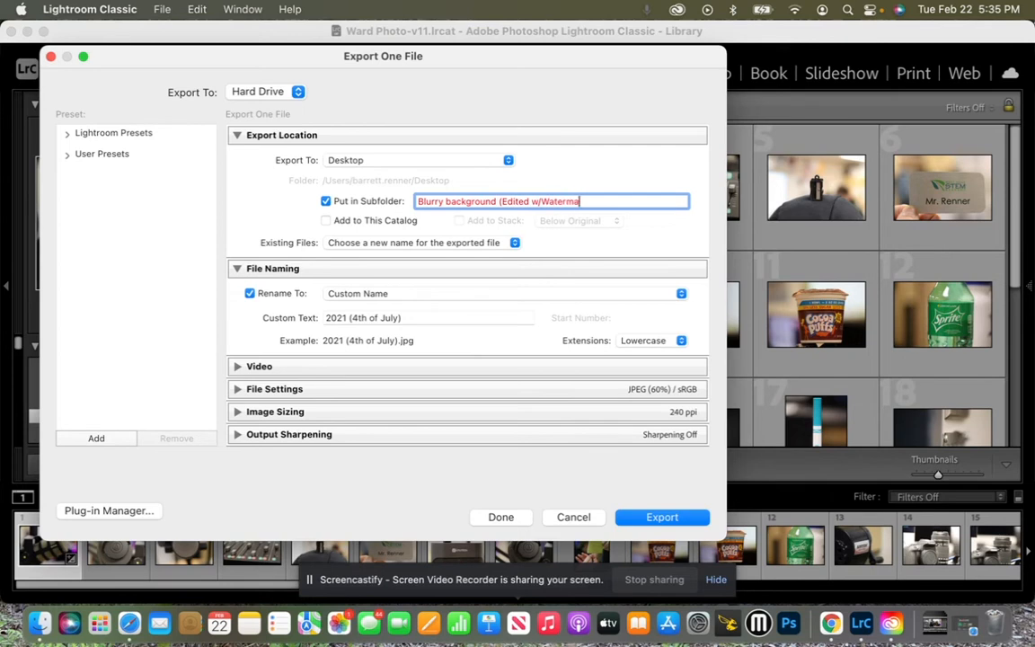
type("rk)")
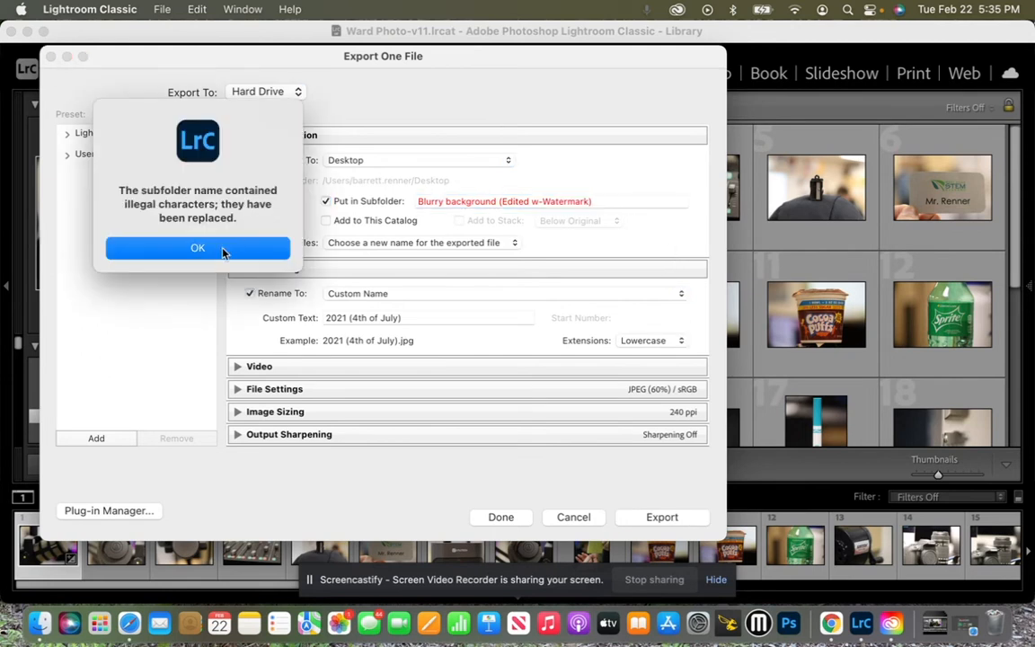
Step: Dismiss the illegal-characters alert and set the file name custom text to 'Blurry background'
left_click(198, 248)
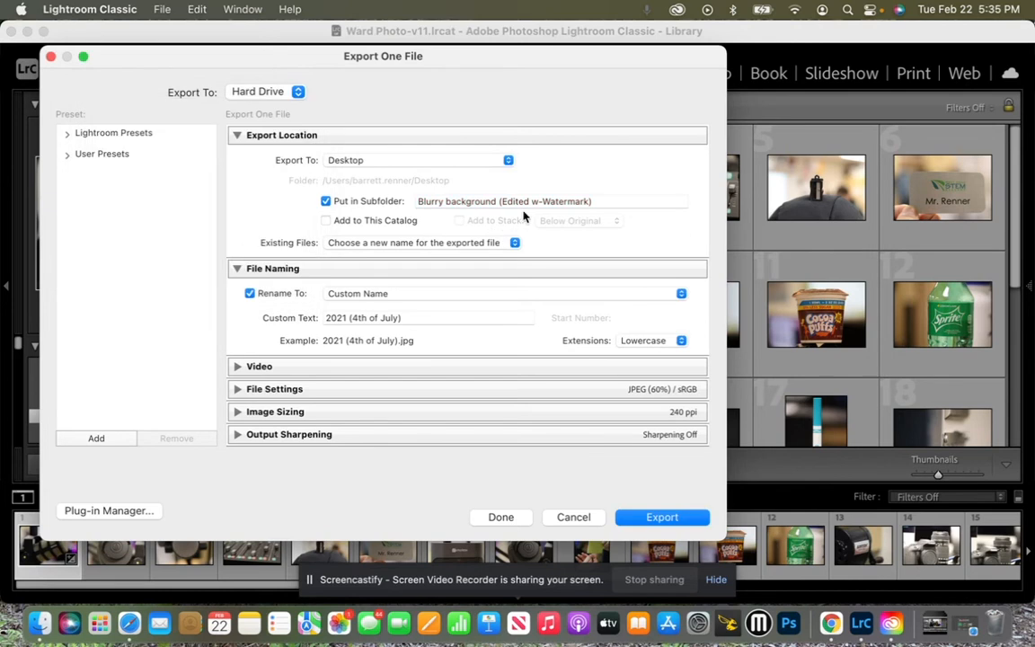
mouse_move(541, 209)
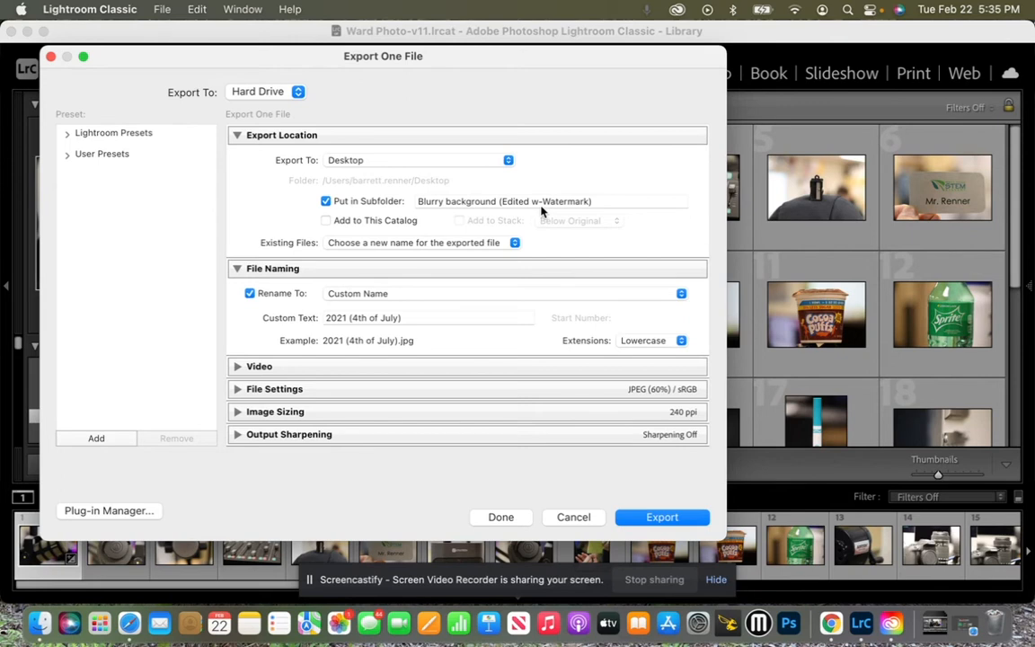
mouse_move(353, 228)
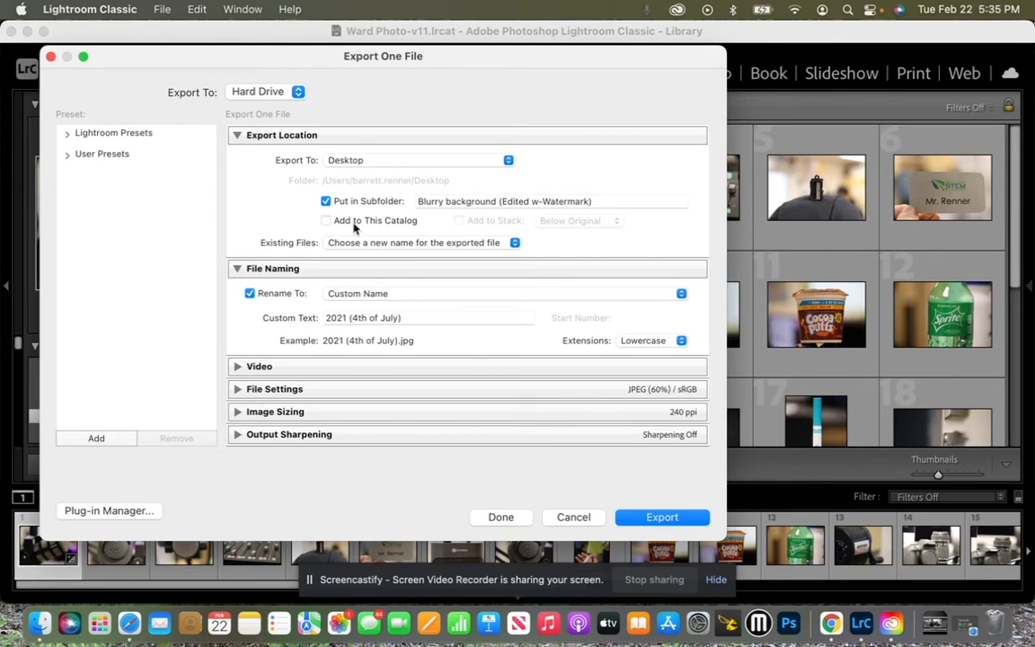
mouse_move(379, 208)
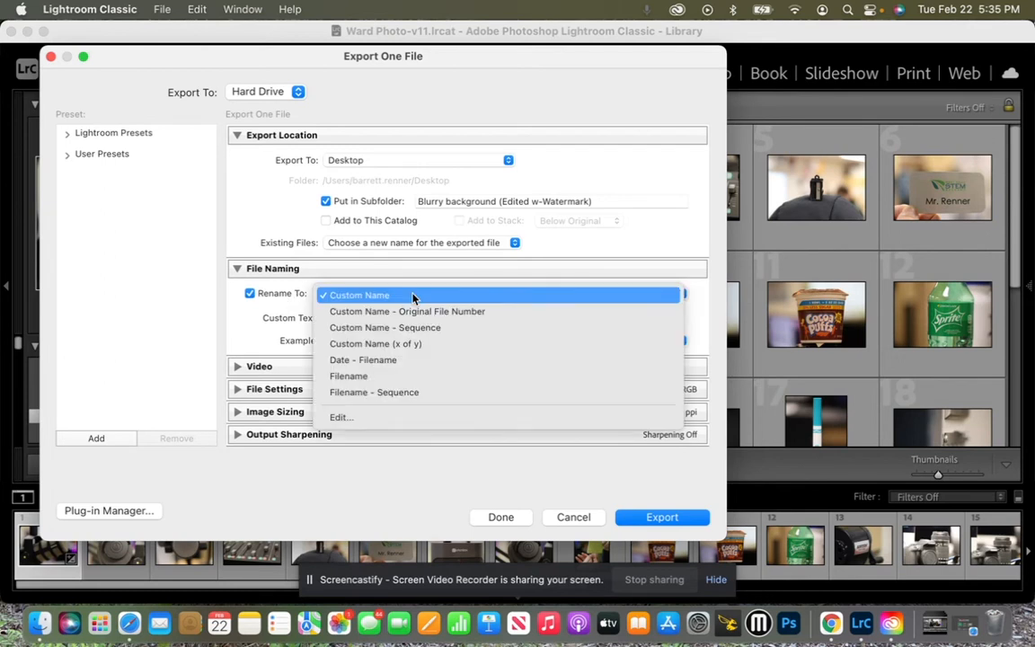
mouse_move(402, 376)
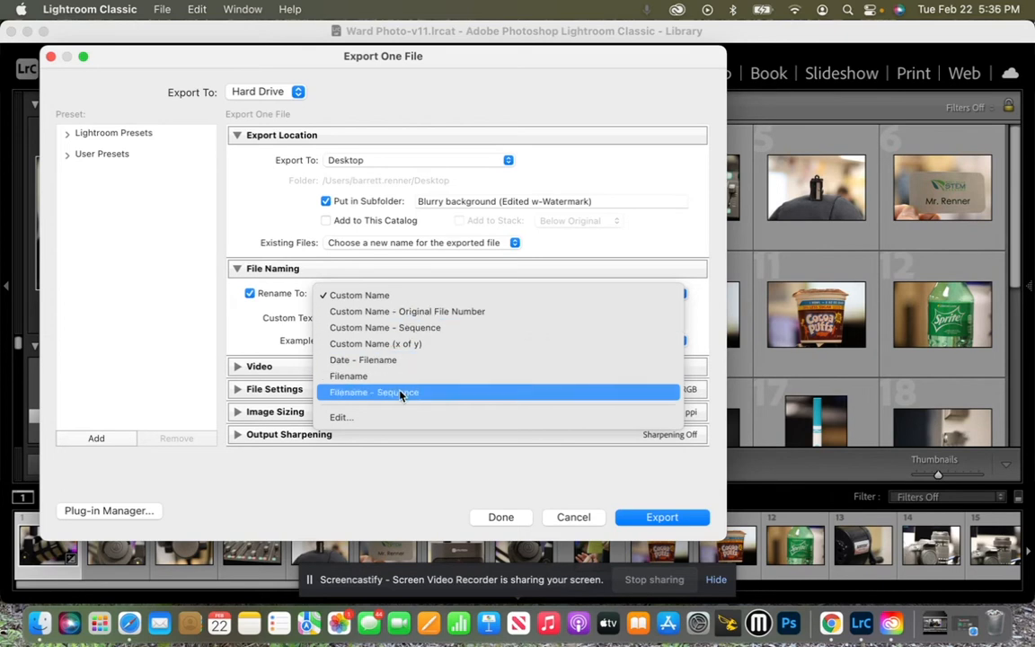
mouse_move(407, 311)
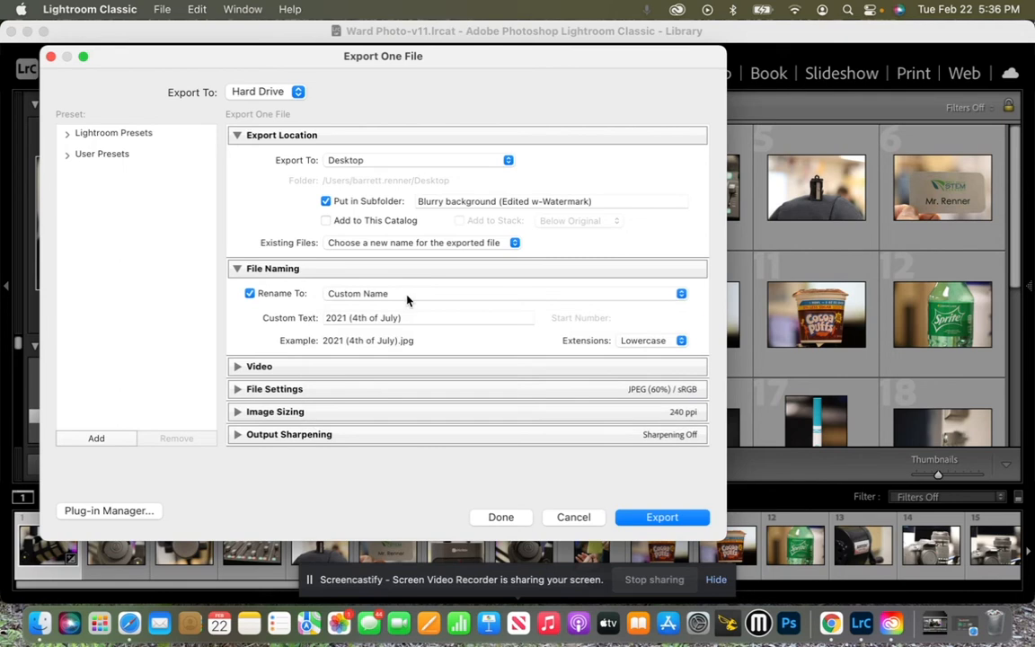
left_click(429, 318)
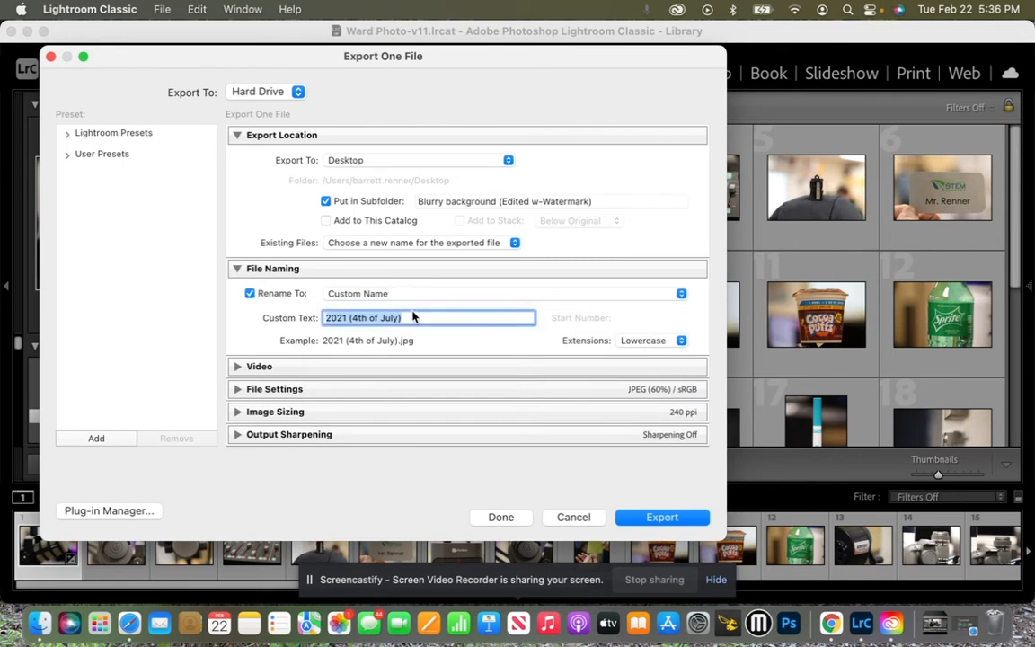
type("Blurry B")
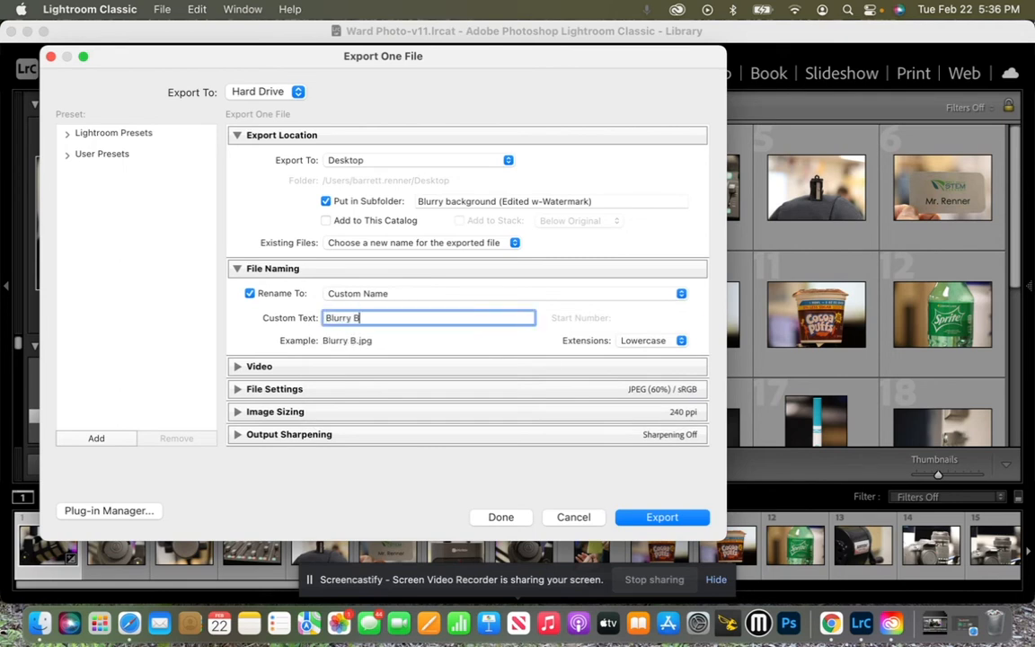
type("ack")
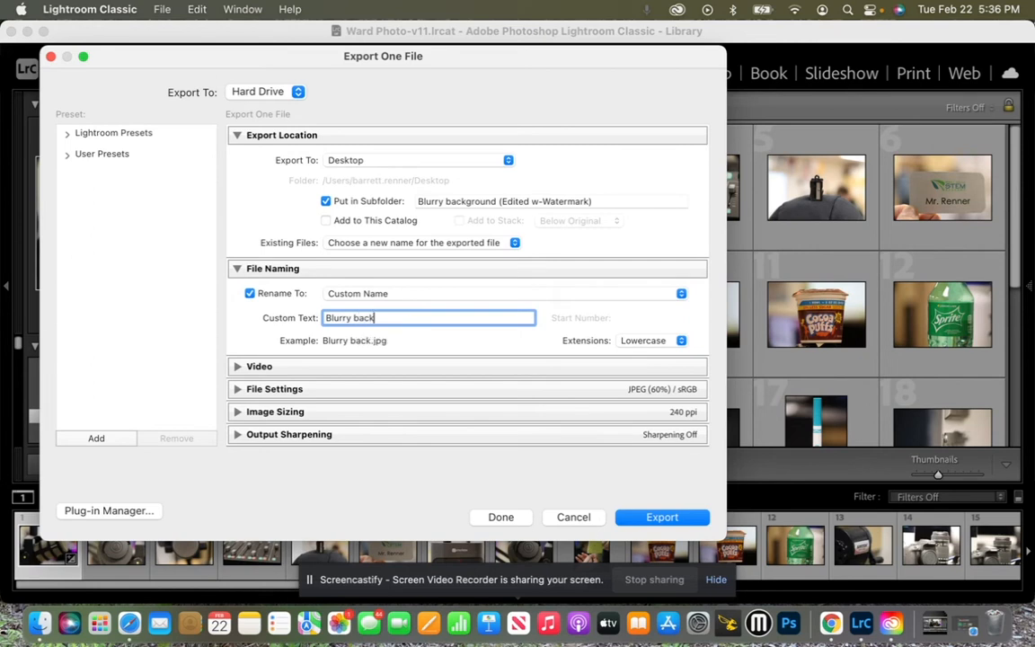
type("ground")
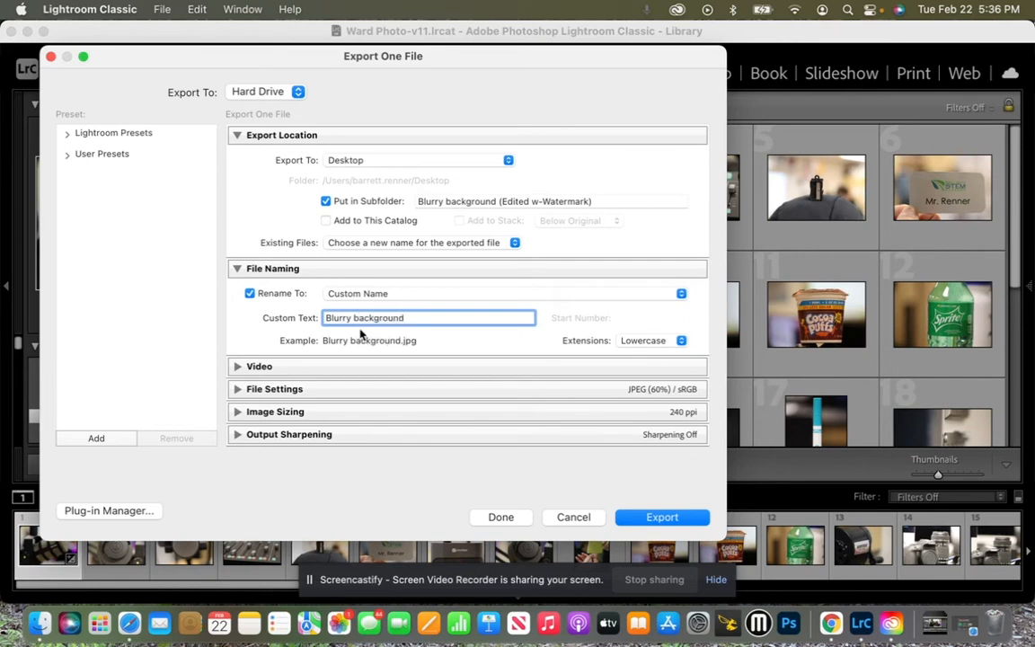
mouse_move(417, 355)
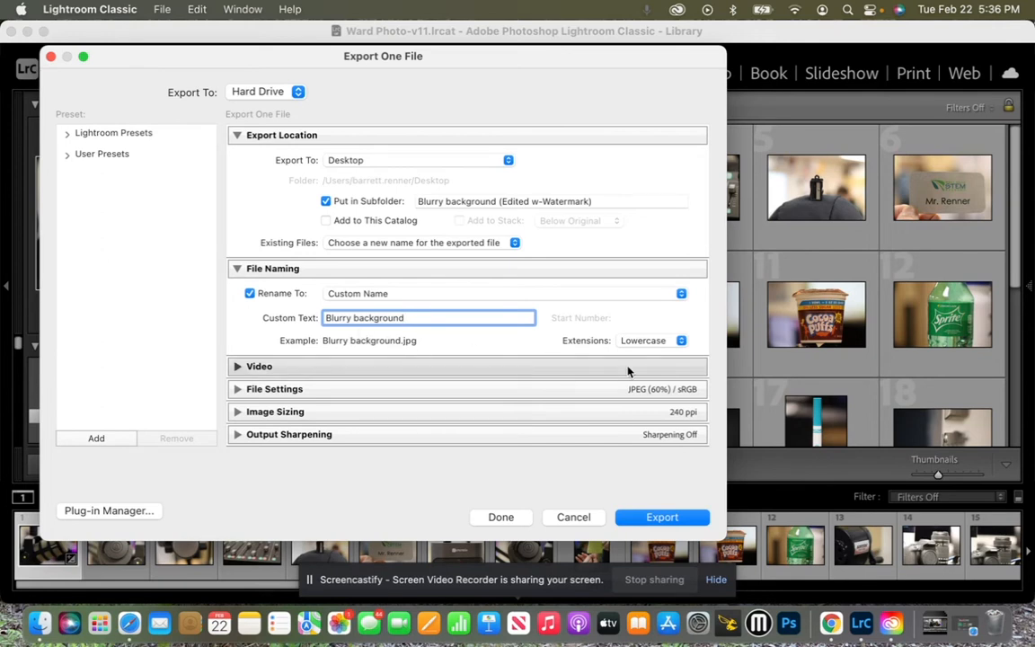
Step: Enable watermarking and choose the Scotty Renner (BR - White) watermark
scroll("down", 3)
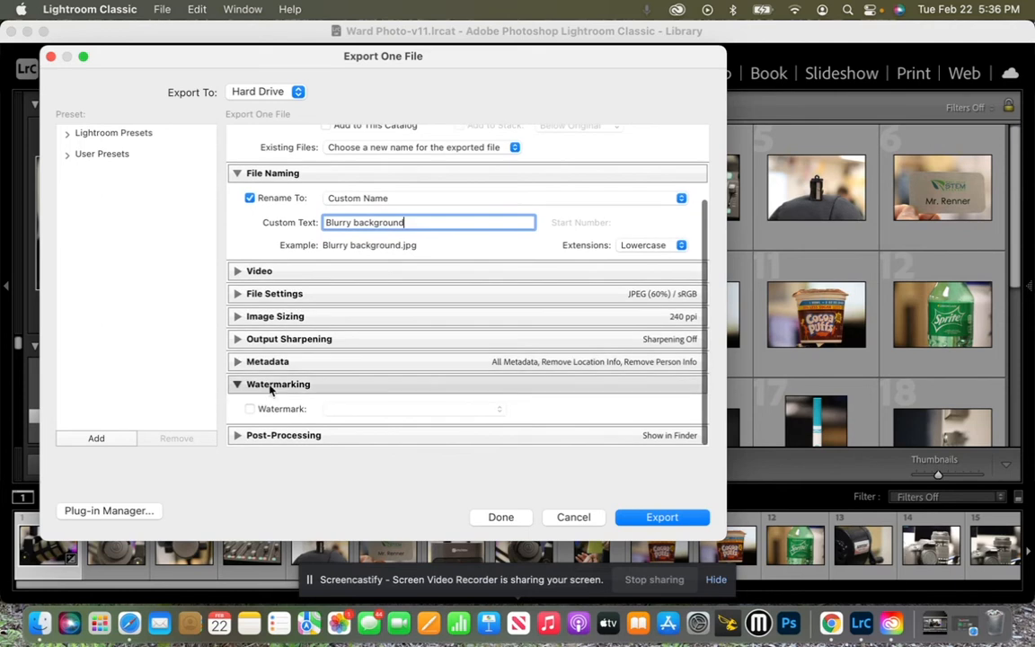
left_click(249, 409)
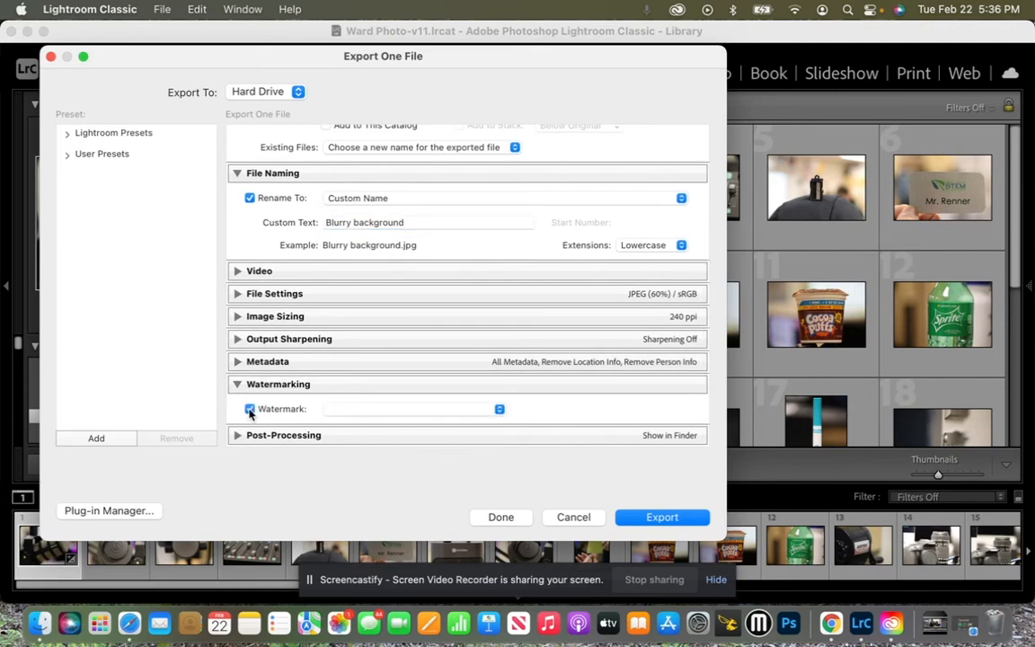
left_click(250, 409)
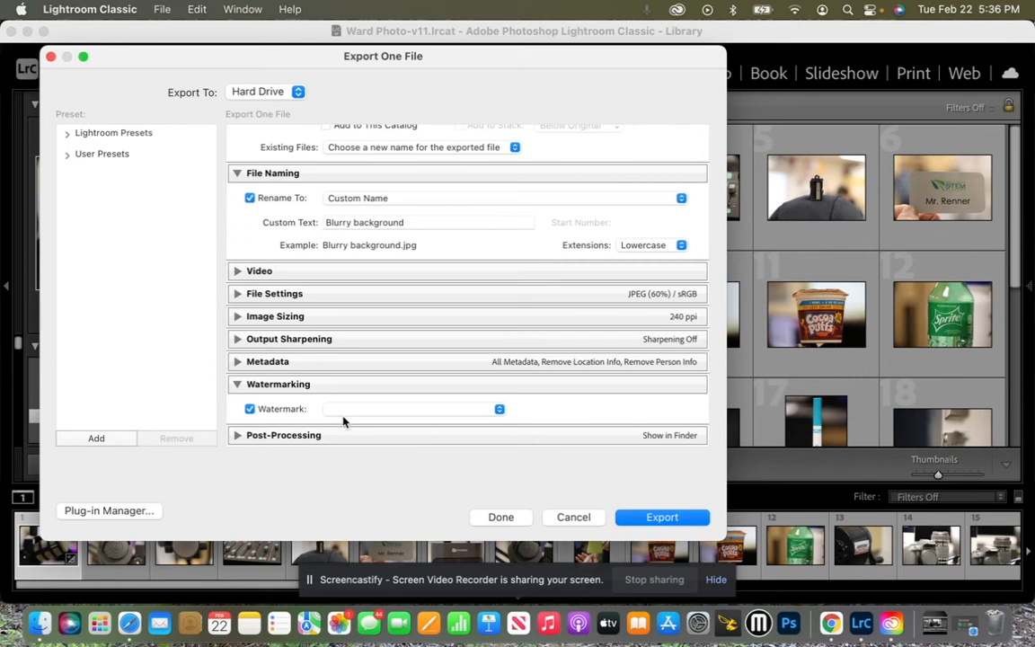
mouse_move(362, 414)
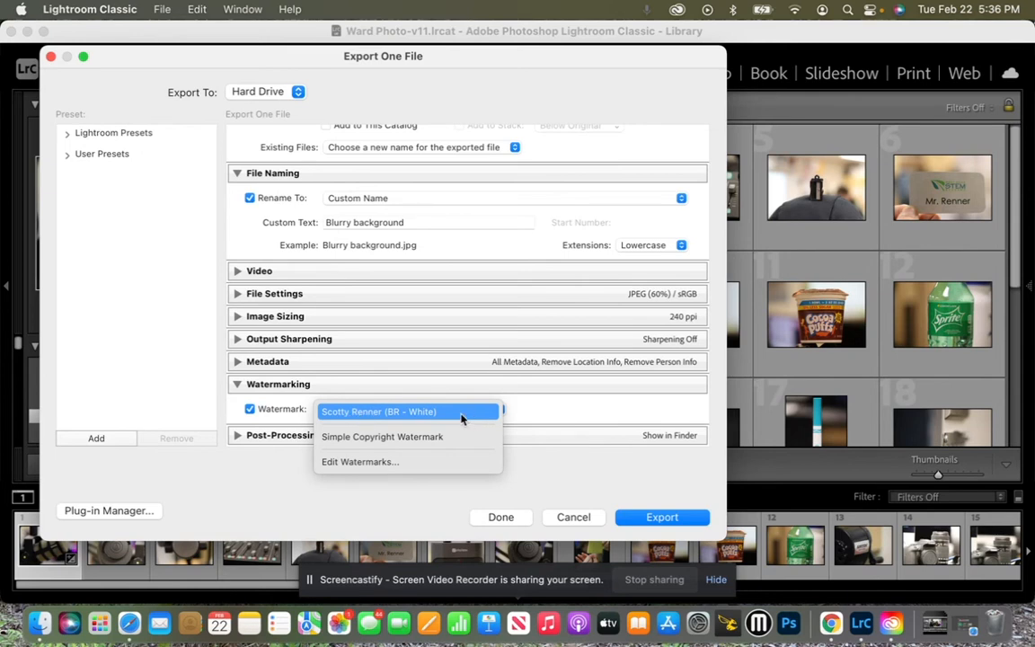
left_click(378, 410)
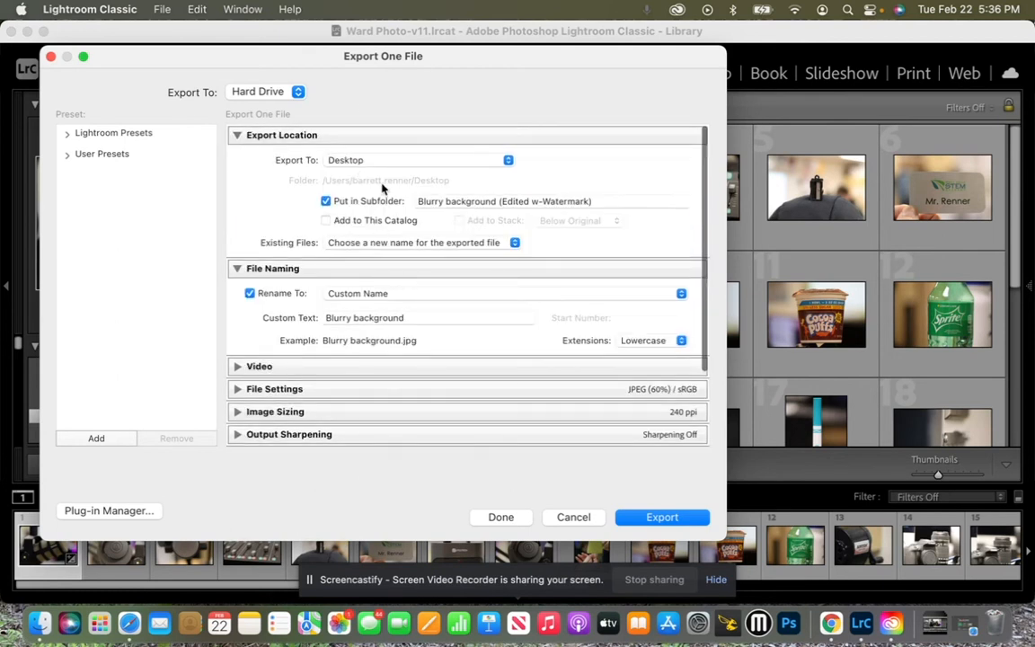
mouse_move(549, 213)
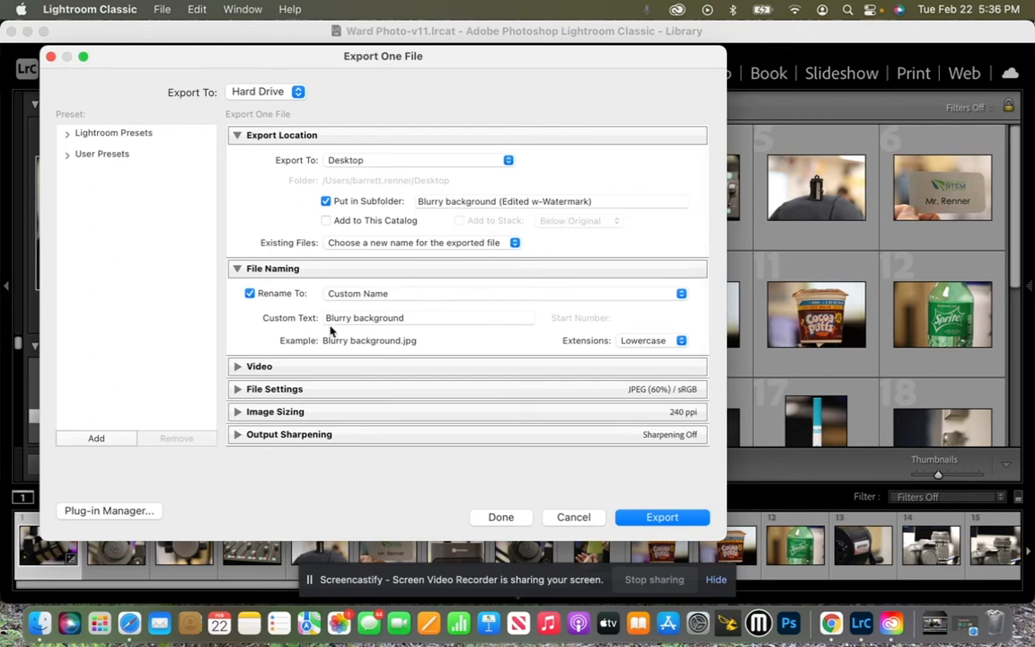
mouse_move(470, 406)
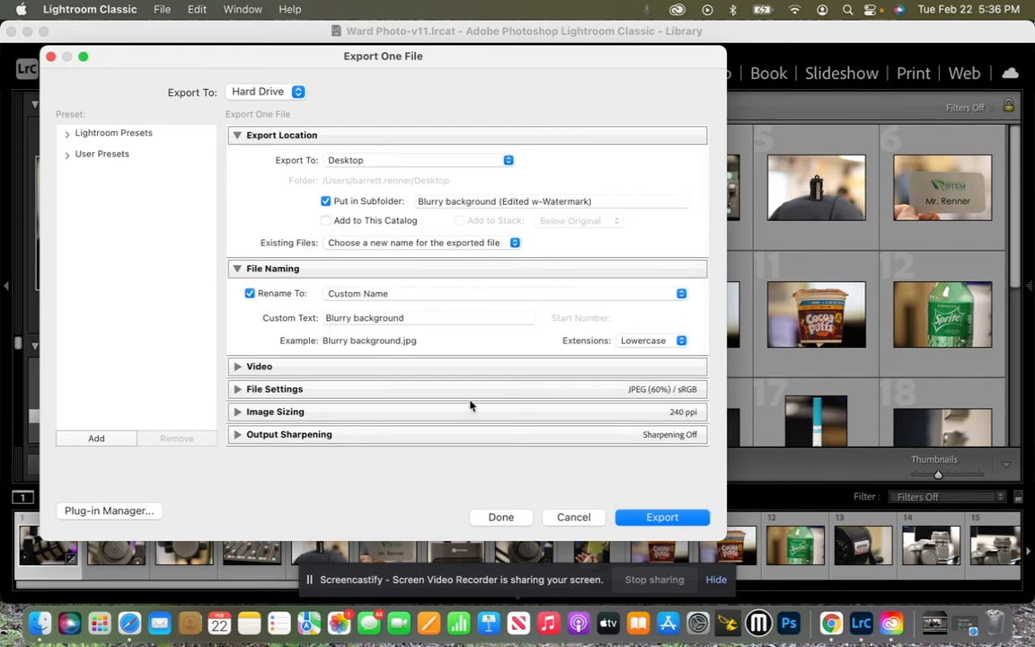
mouse_move(662, 517)
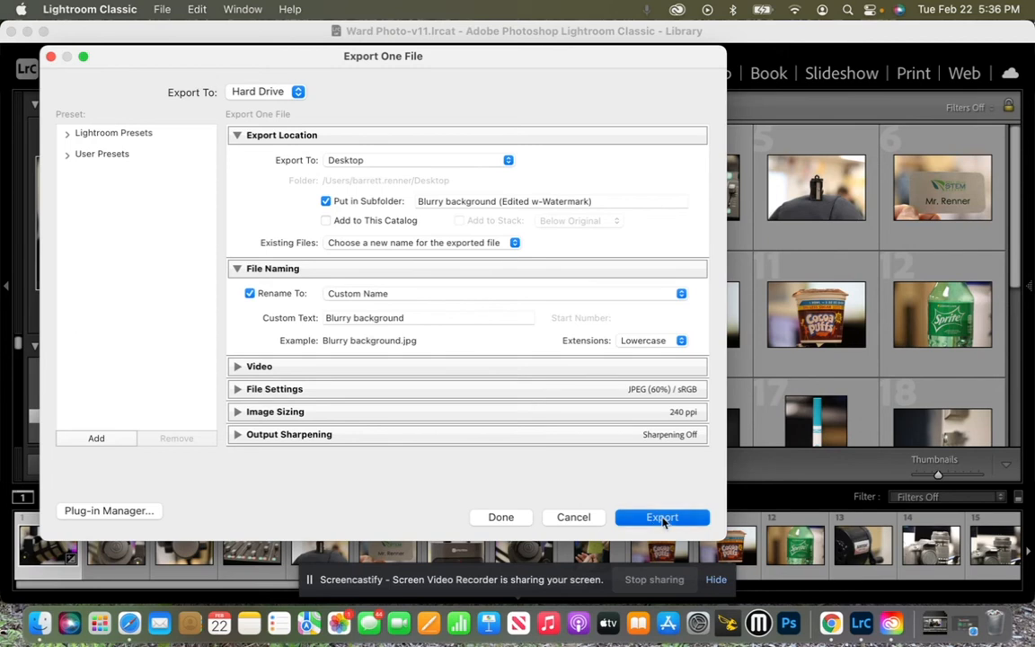
Step: Export the photo, then open the desktop folder and select Blurry background.jpg to preview
left_click(662, 517)
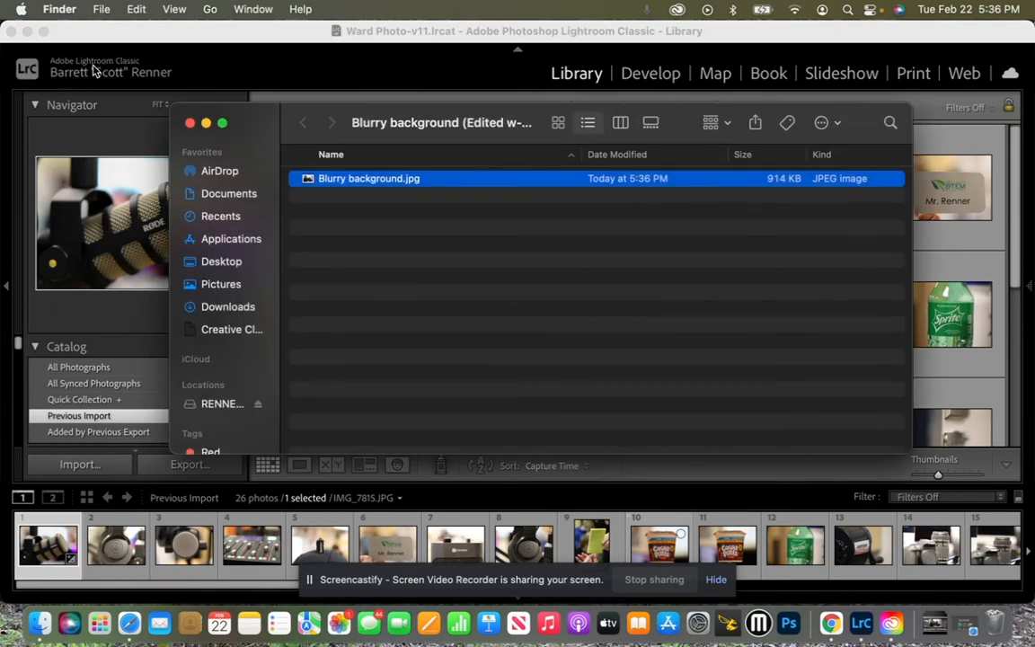
mouse_move(452, 195)
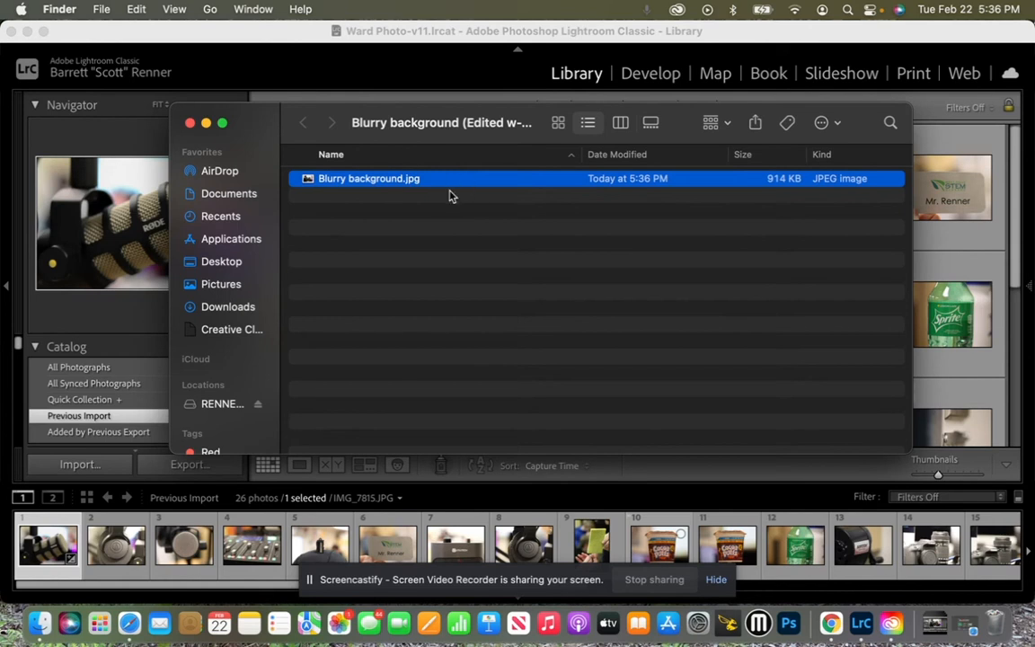
mouse_move(377, 193)
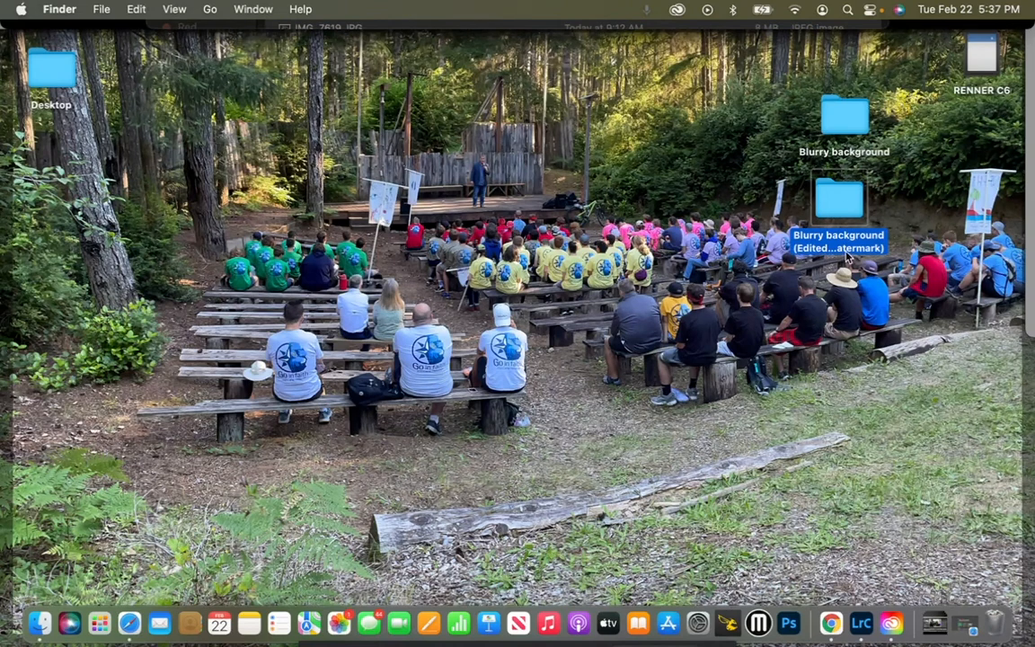
double_click(839, 196)
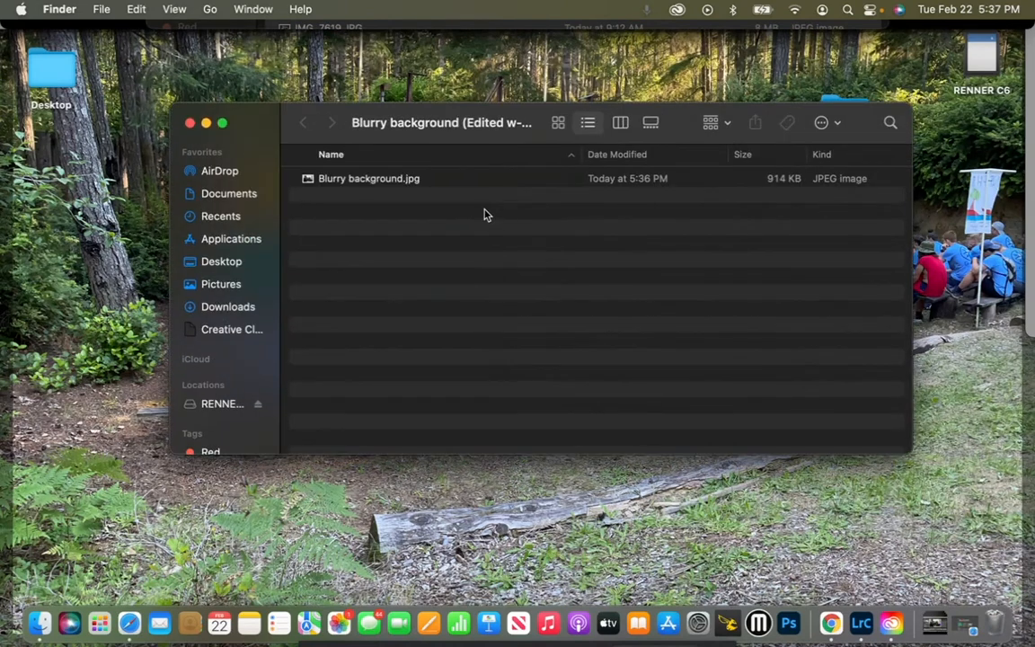
left_click(369, 178)
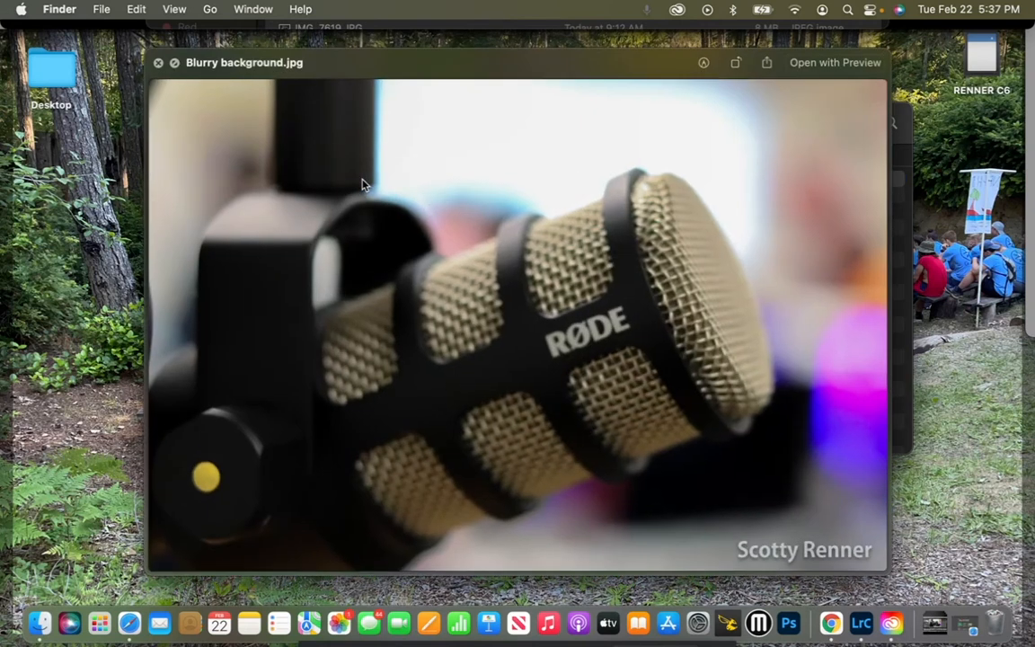
mouse_move(679, 531)
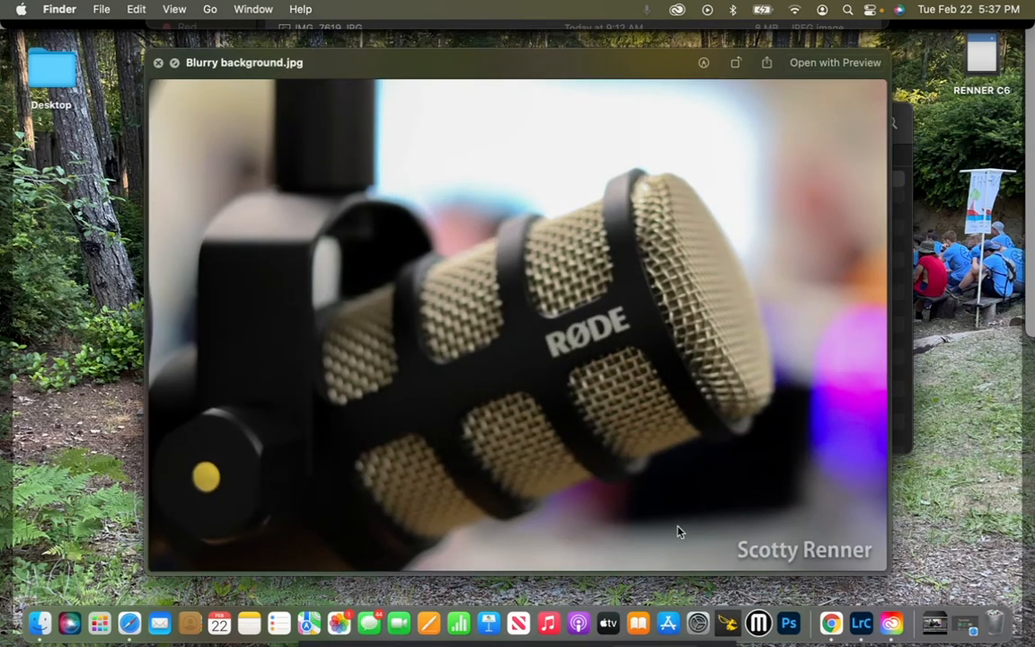
mouse_move(816, 539)
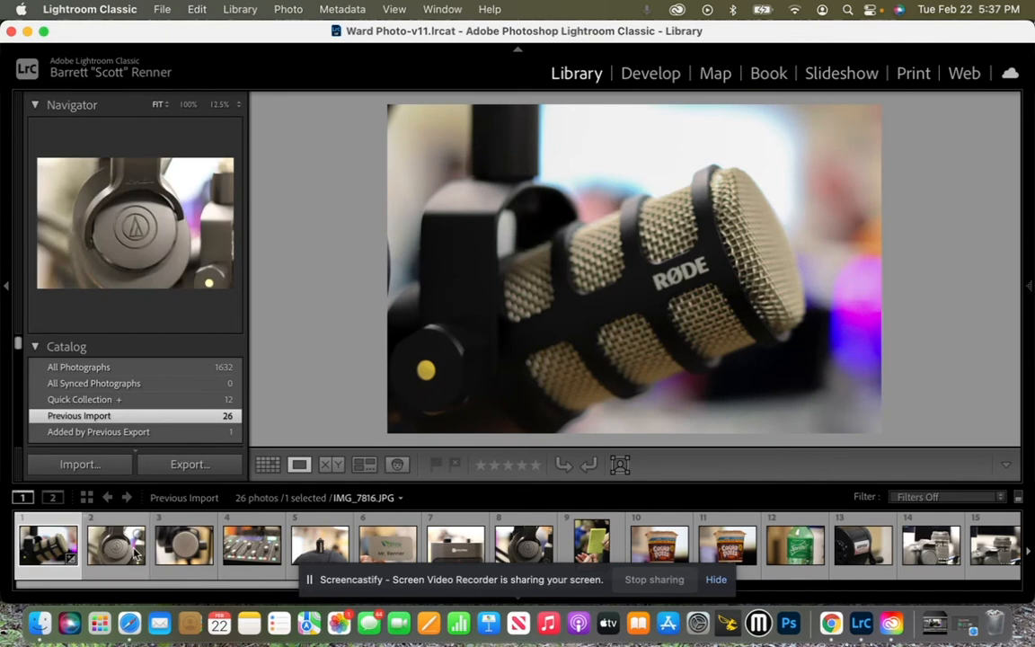
Step: Select four filmstrip photos, including the Mr. Renner name card shot
left_click(47, 545)
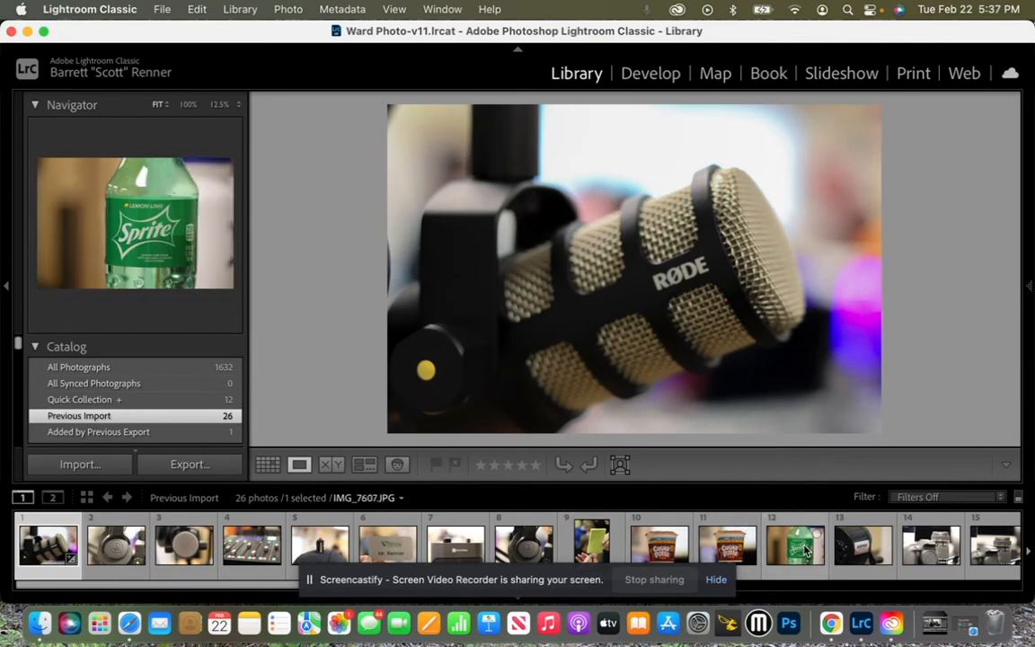
left_click(116, 546)
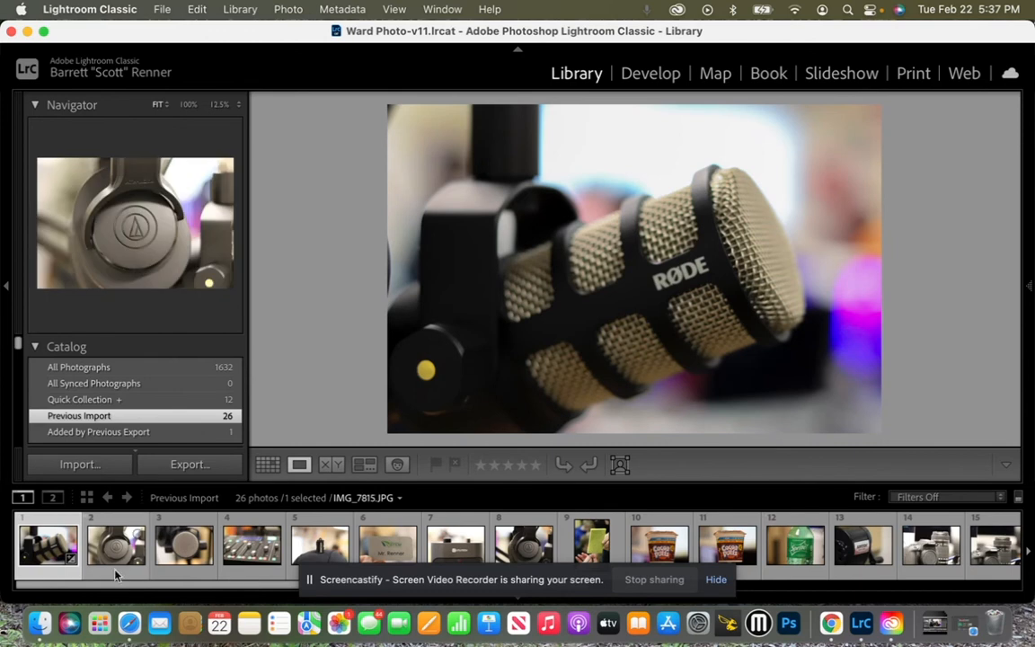
left_click(47, 545)
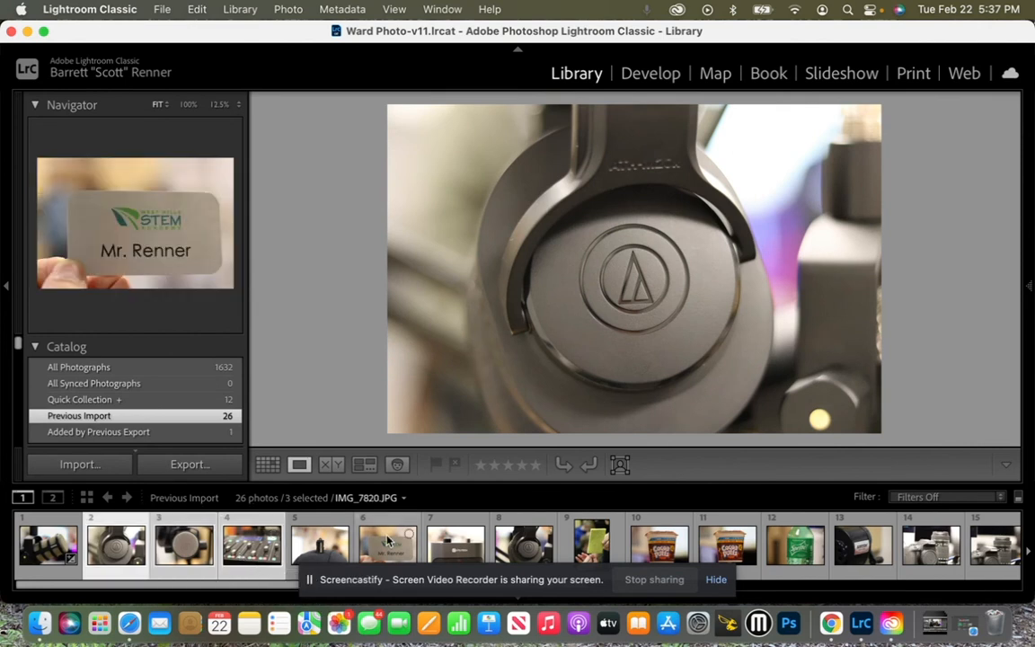
left_click(387, 546)
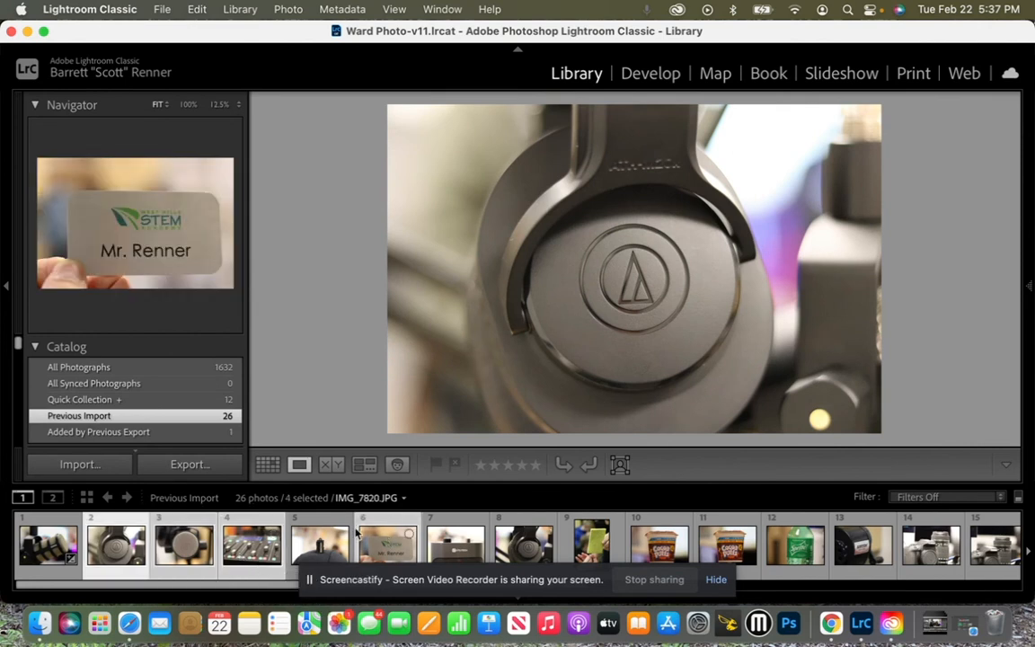
left_click(116, 545)
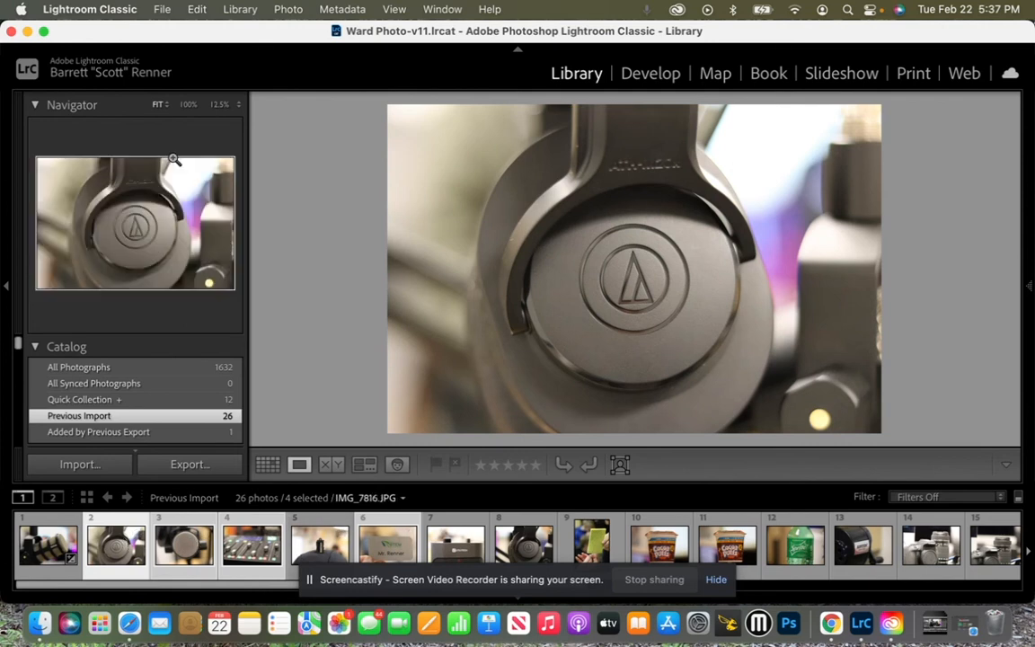
Step: Export the four photos with the same settings and view Blurry background-2 to -5 in Finder
left_click(188, 464)
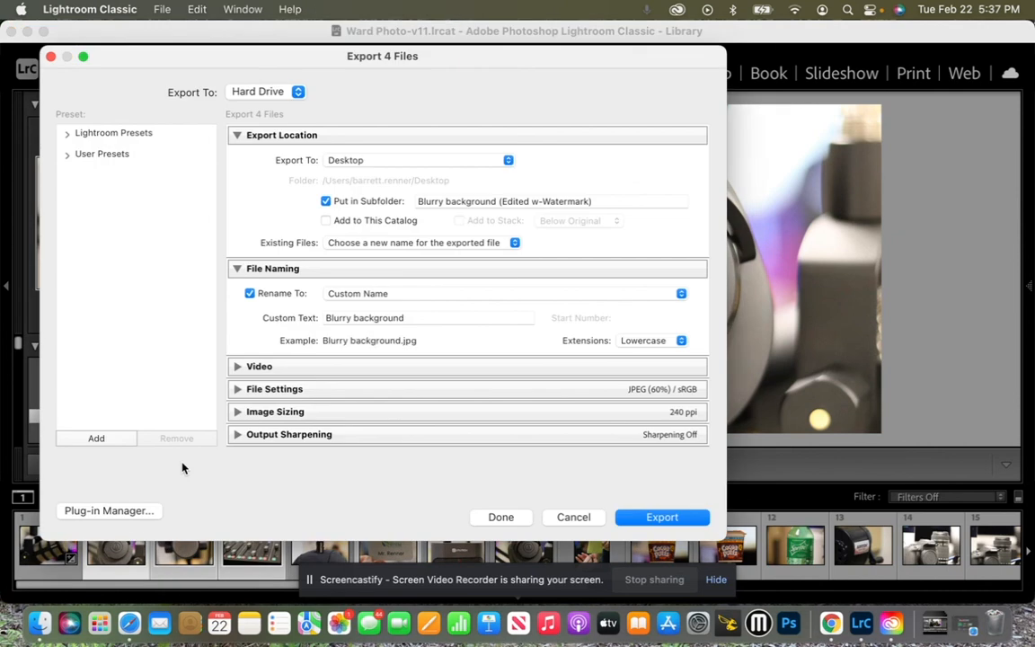
mouse_move(430, 210)
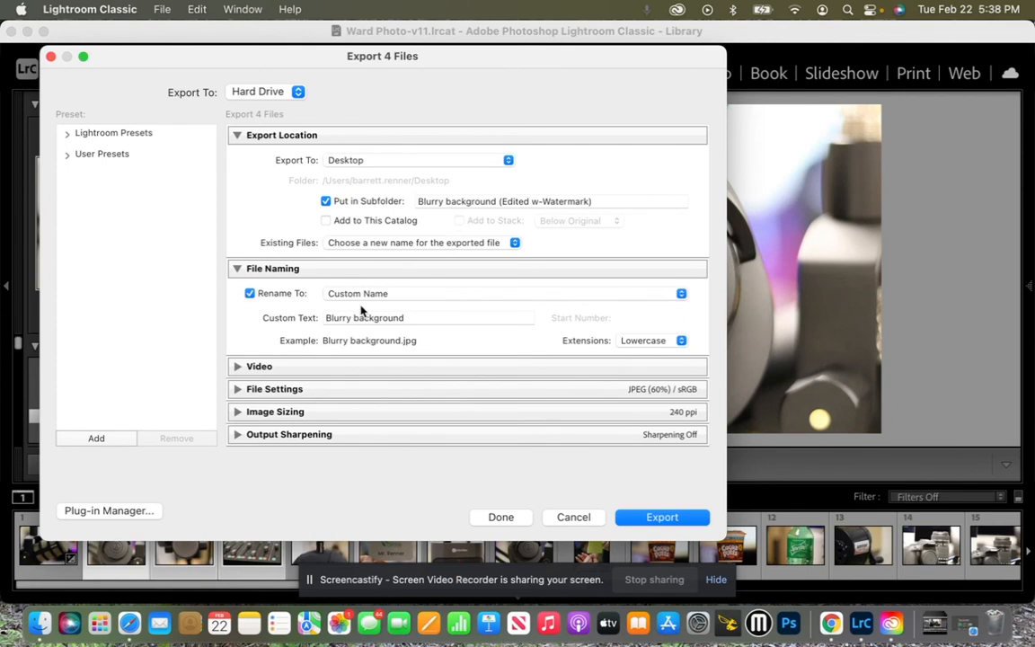
scroll("down", 3)
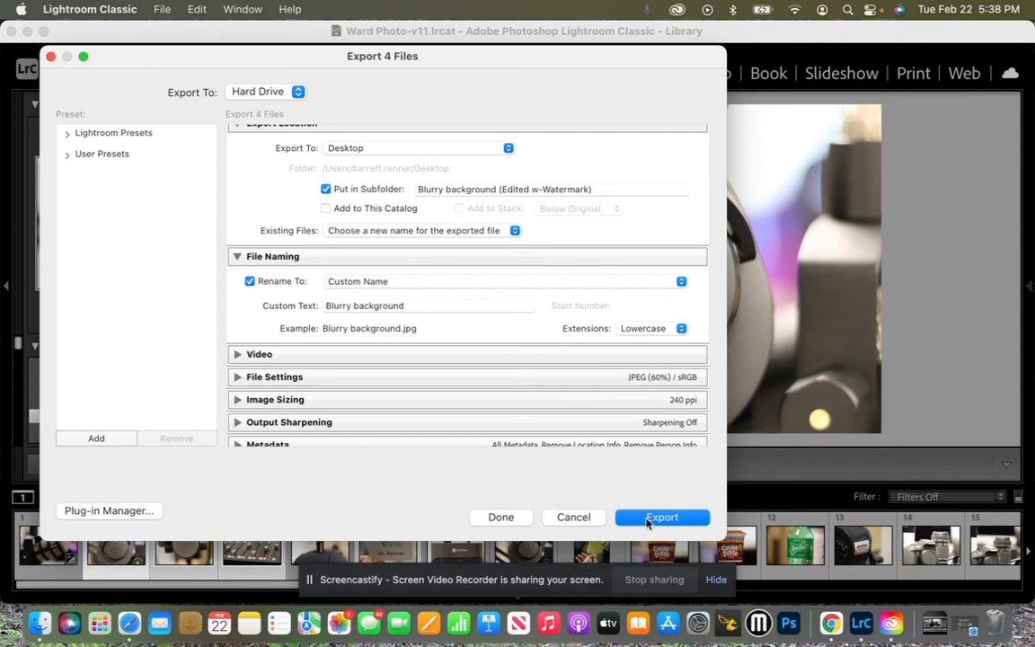
left_click(662, 516)
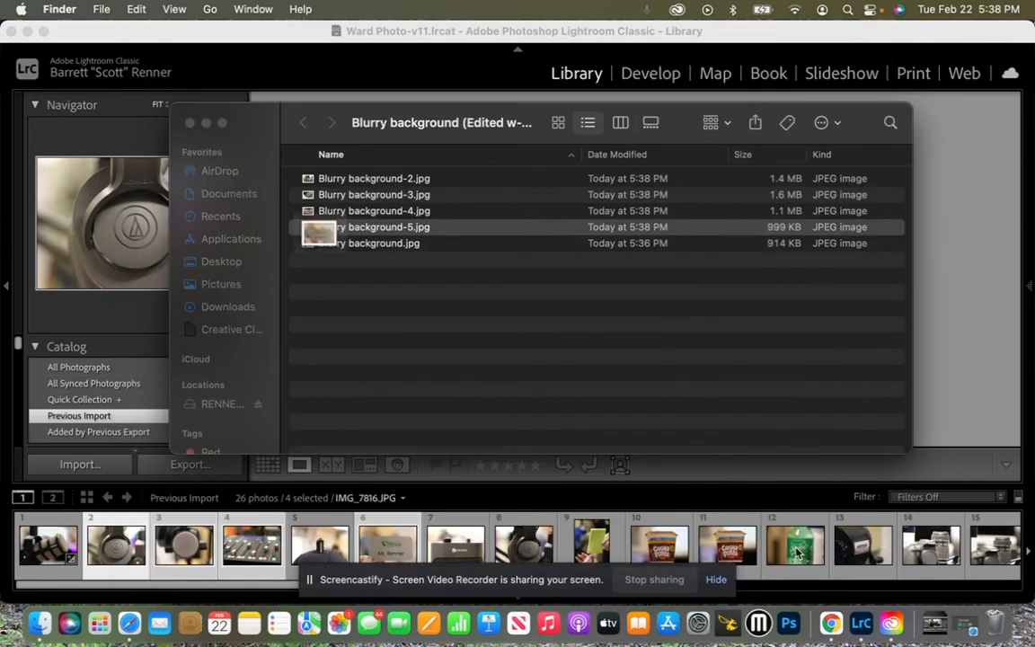
left_click(374, 226)
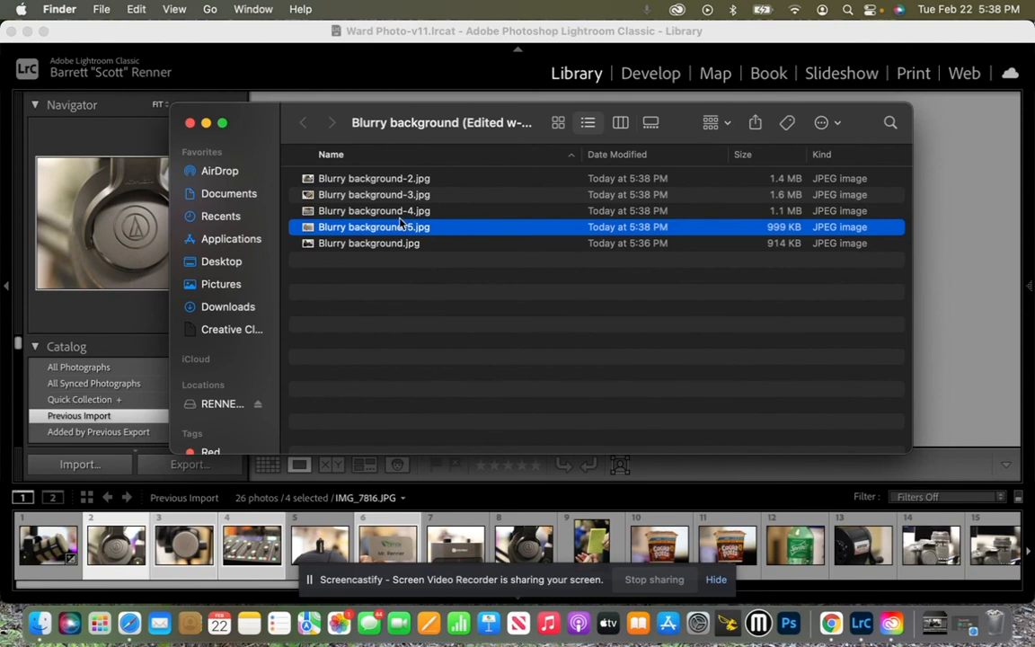